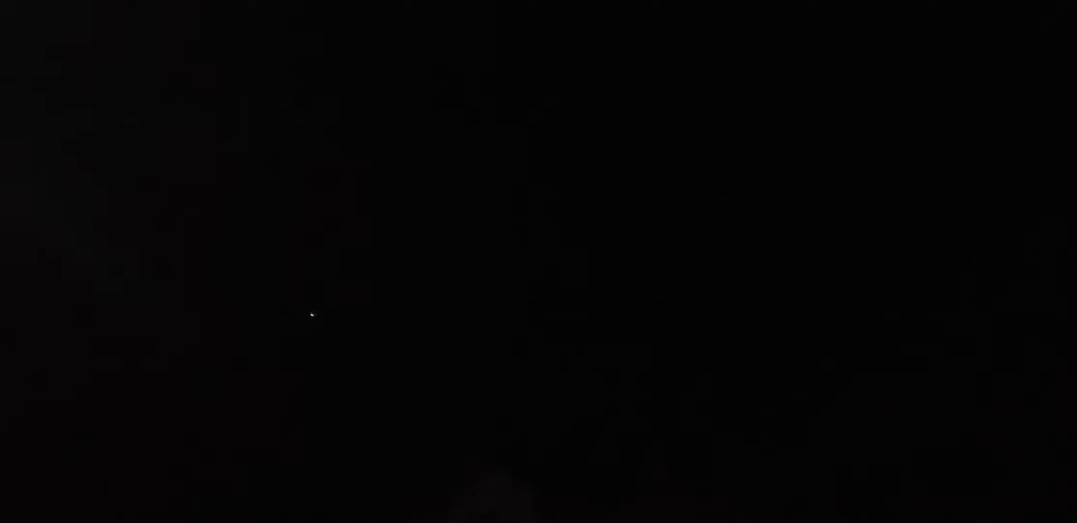
mouse_move(101, 178)
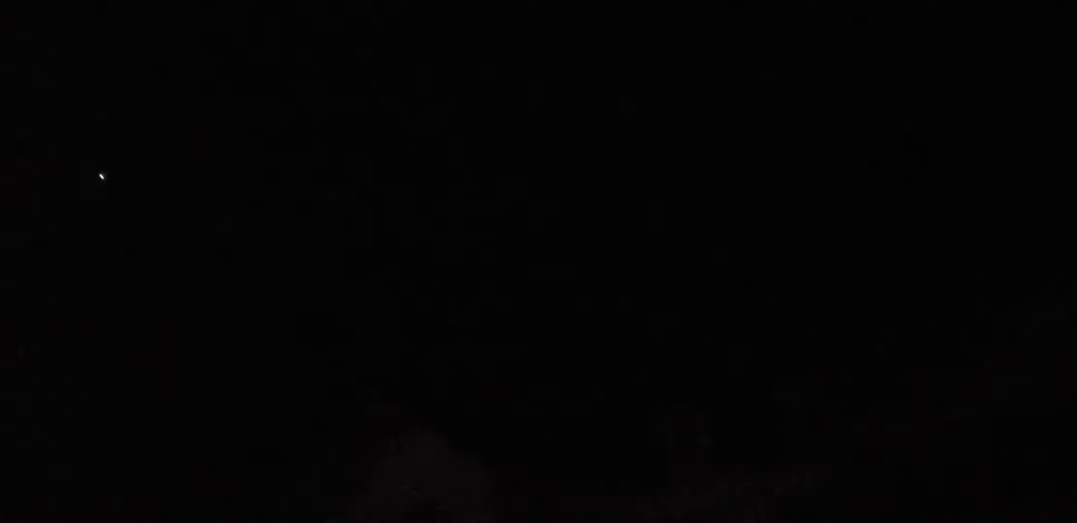